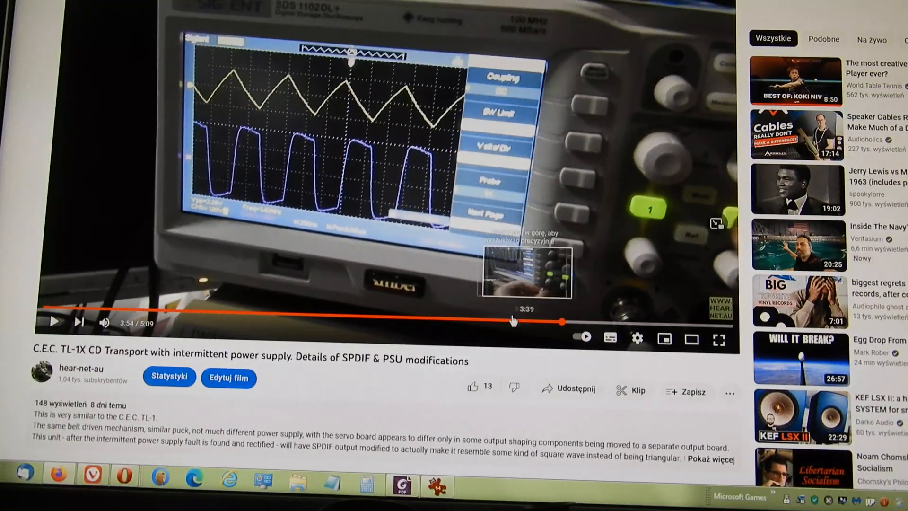
pyautogui.moveTo(443, 305)
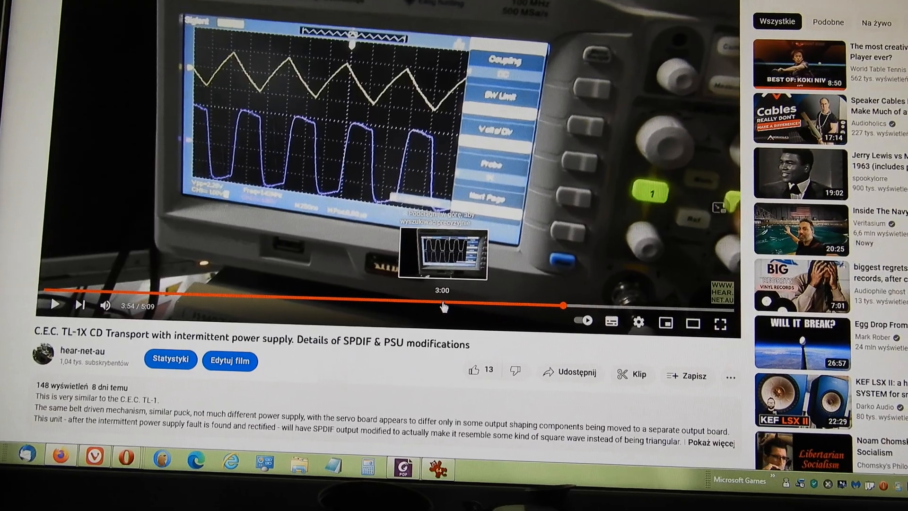
# - Scroll past the messy AES/EBU trace to the Lampizator CEC TL-1x clean square-wave trace
pyautogui.click(442, 306)
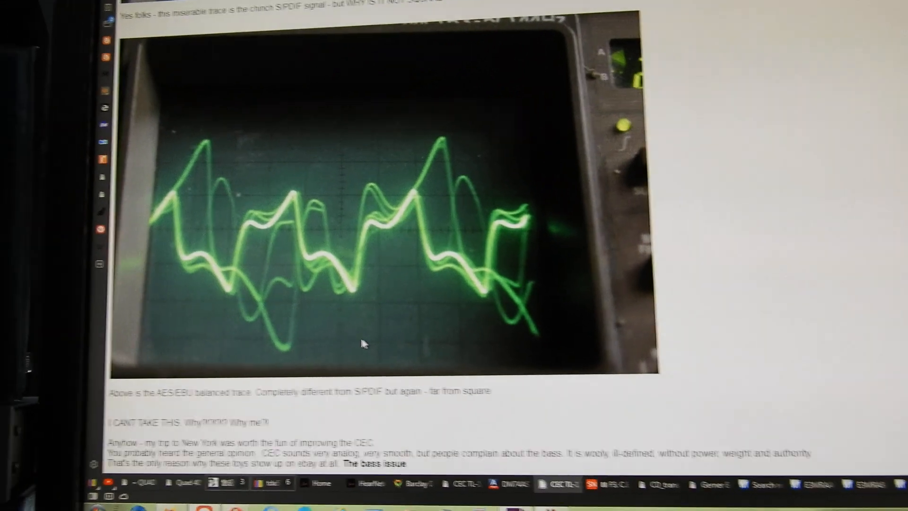
pyautogui.scroll(-3)
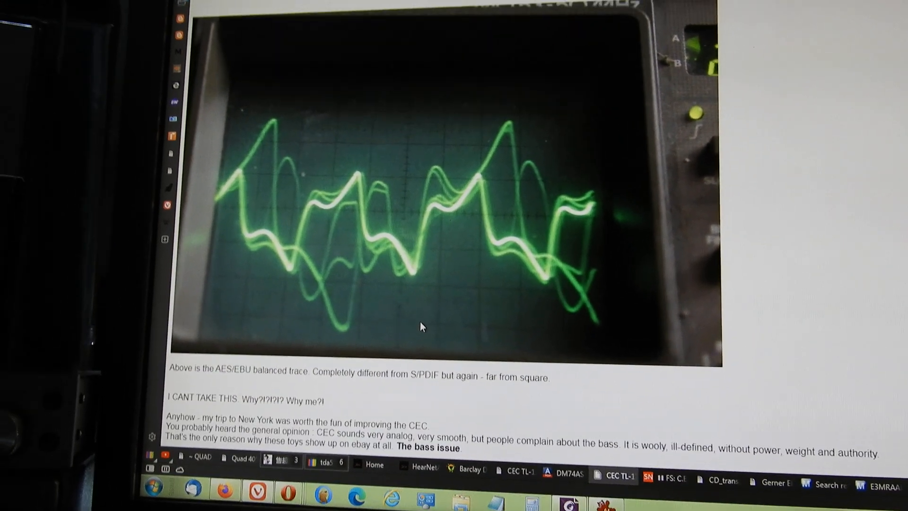
pyautogui.scroll(-3)
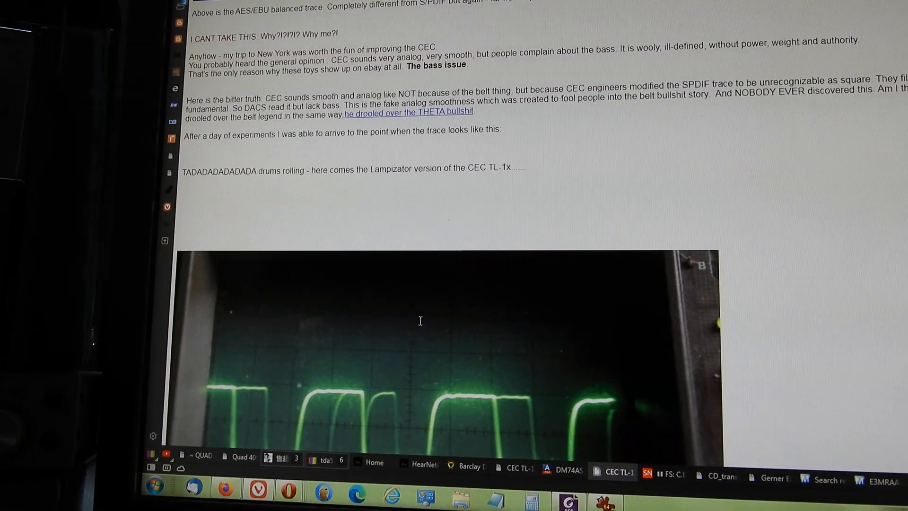
pyautogui.scroll(-3)
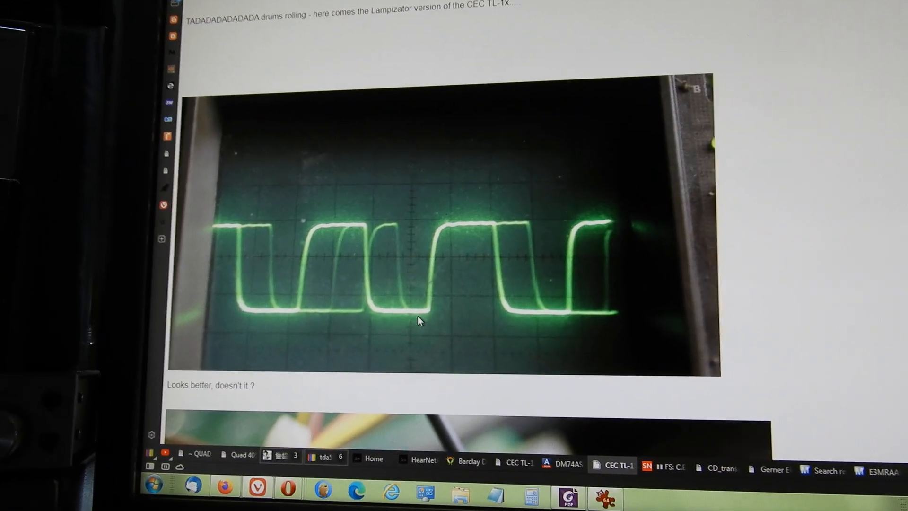